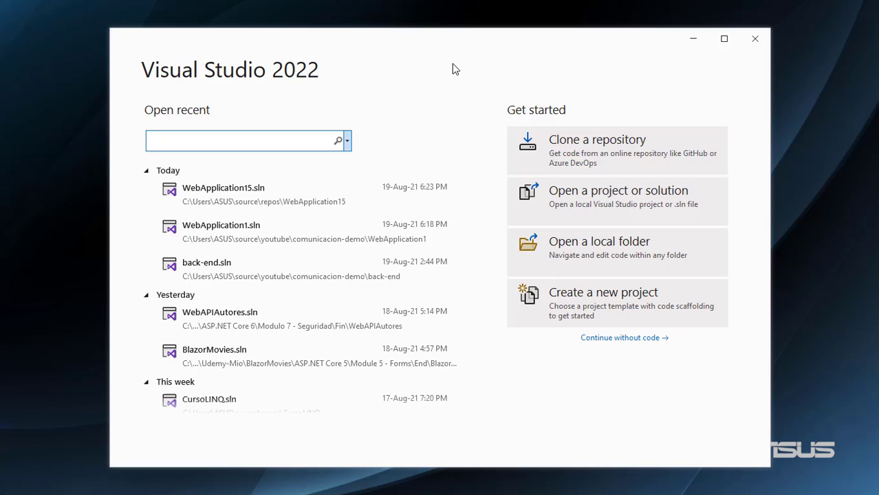
mouse_move(602, 305)
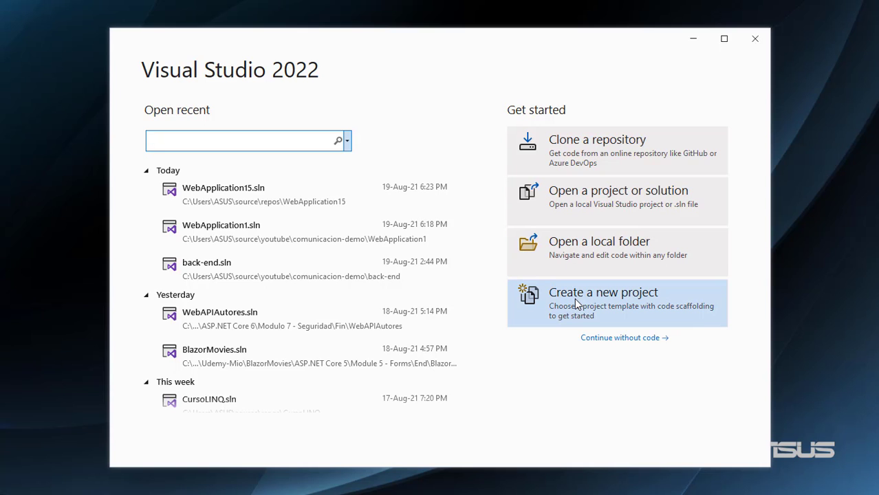
Create ASP.NET Core Web API project WebApplication16 from the 'web api' template, targeting .NET 6.0.
left_click(602, 292)
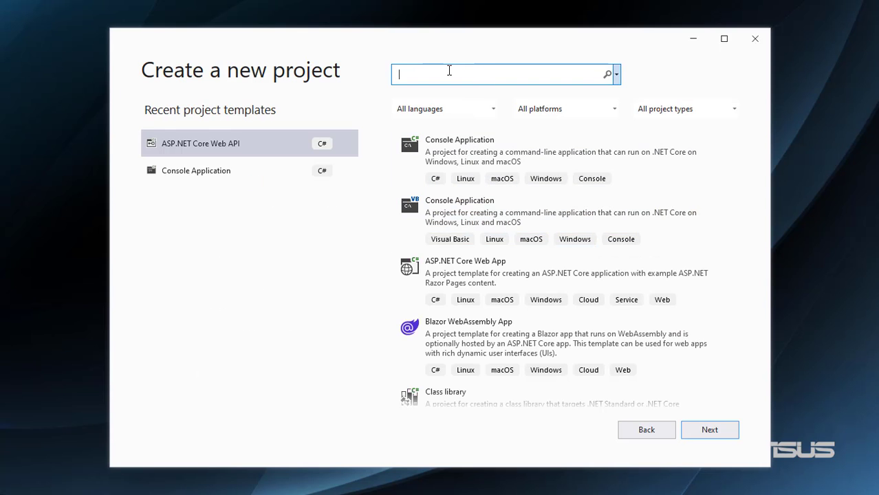
type("web api")
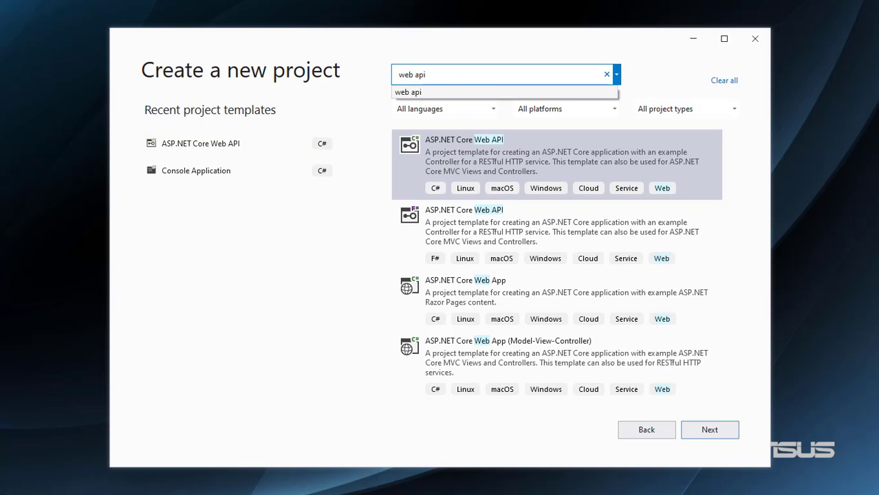
left_click(710, 429)
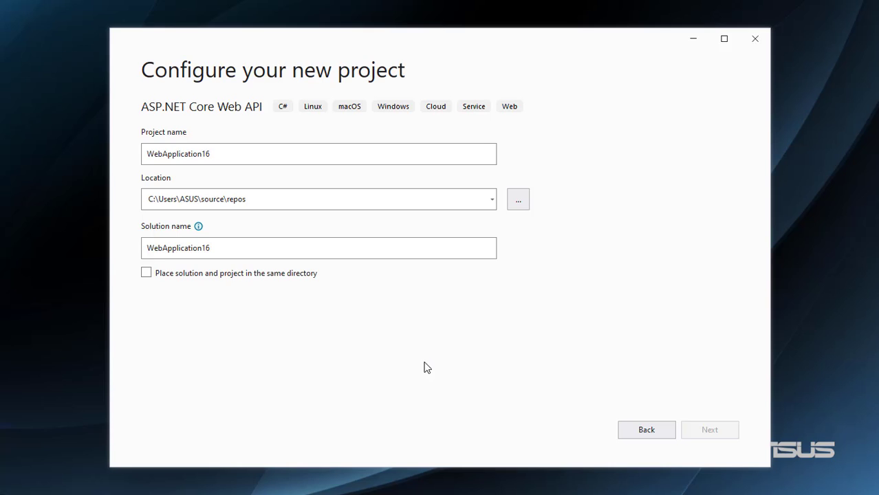
left_click(710, 430)
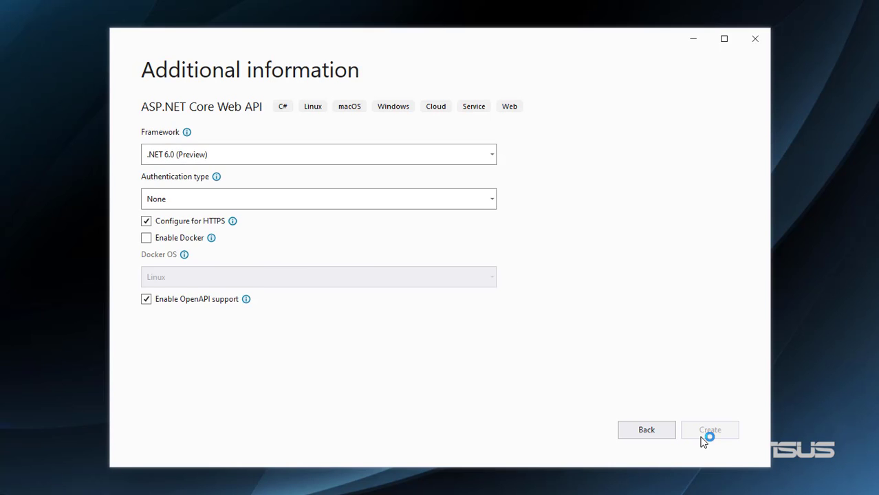
left_click(710, 429)
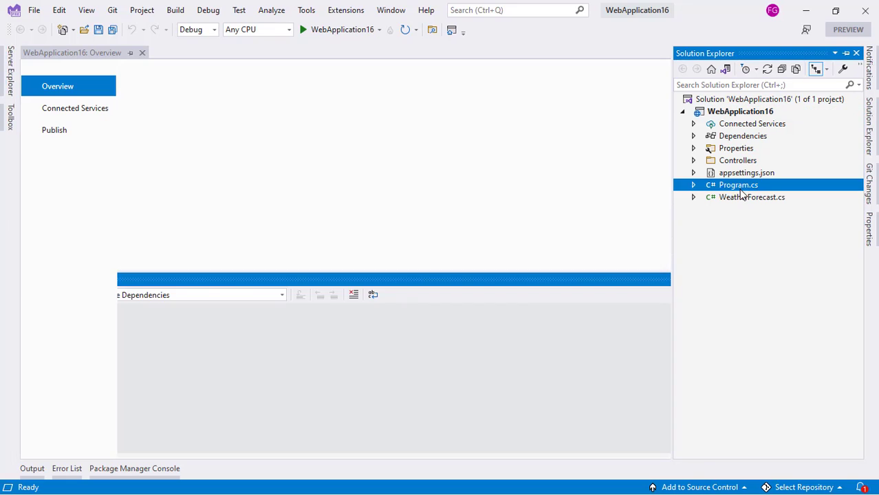
Open Program.cs from Solution Explorer in the editor.
double_click(737, 185)
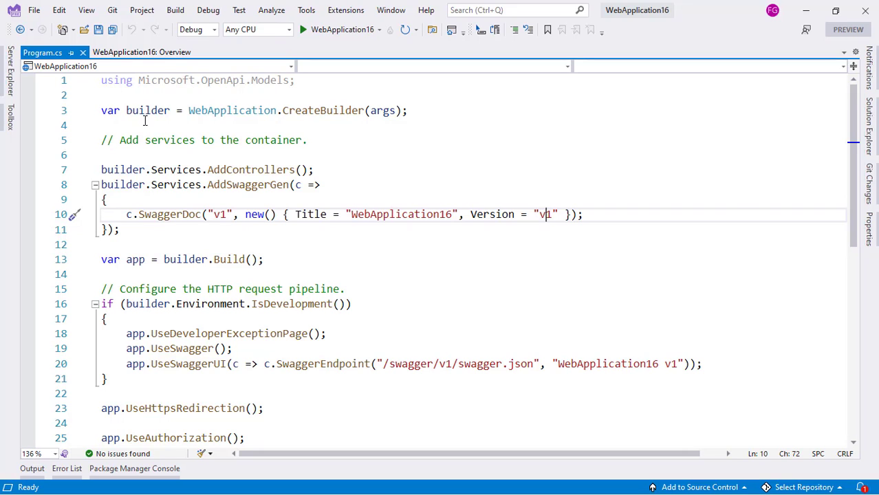
Add 'var provider = builder.Services.BuildServiceProvider();' below the services comment.
left_click(305, 140)
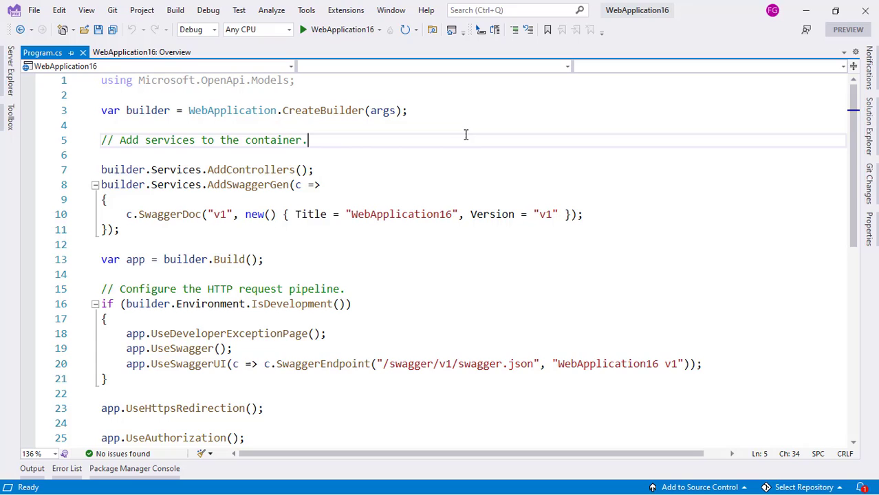
type("va")
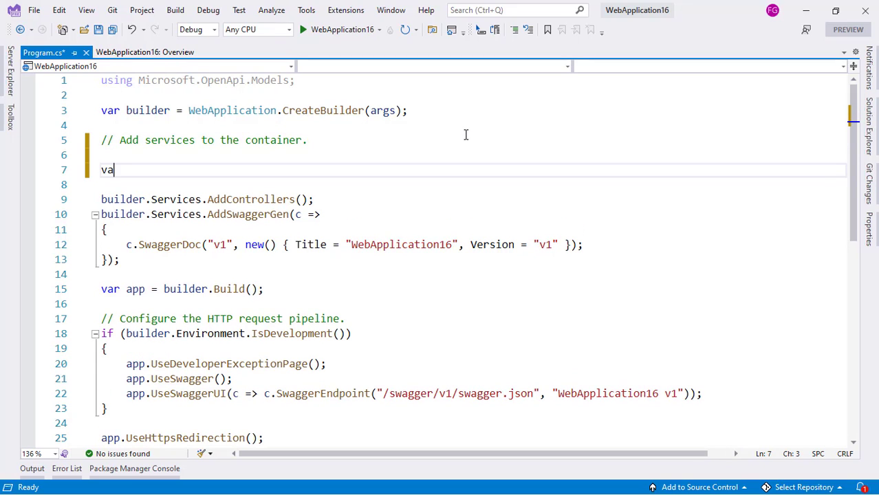
type("r provider")
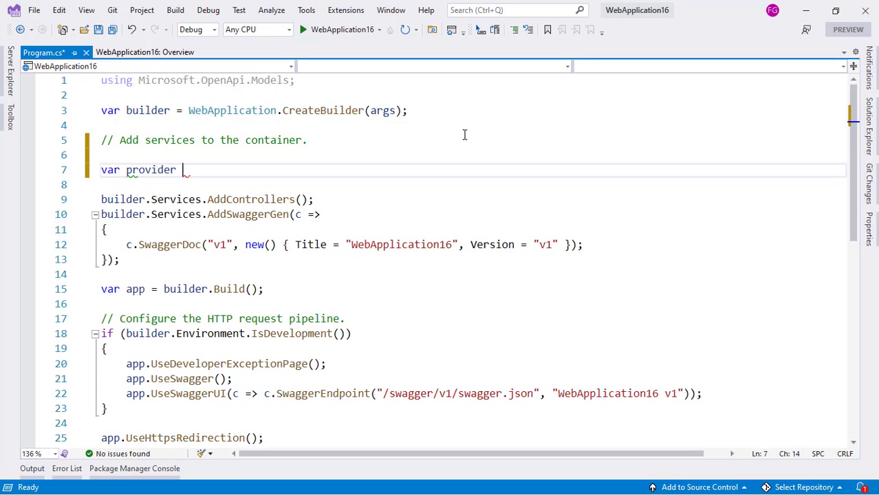
type("= builder.s")
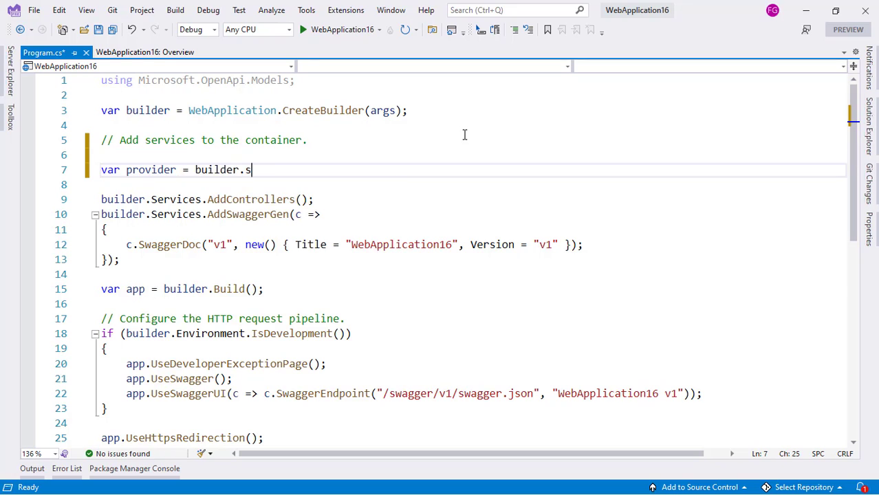
type("ervices.buildServiceProvider();")
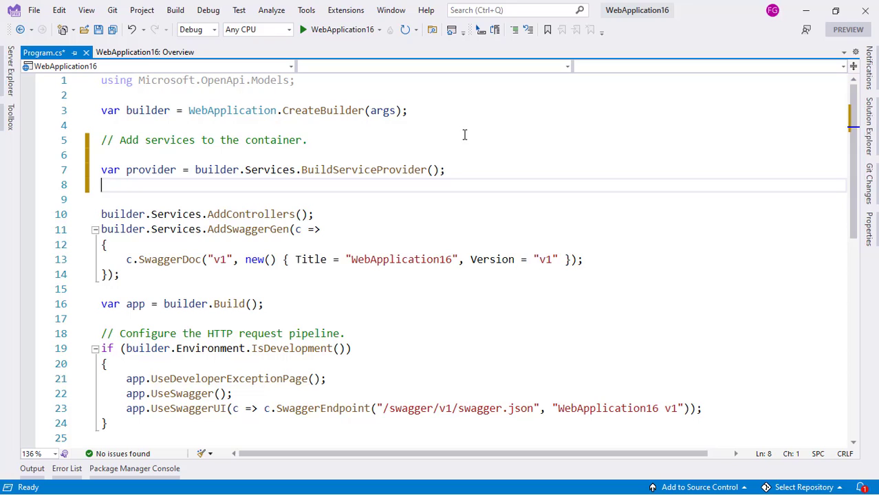
Add 'var configuration = provider.GetRequiredService<IConfiguration>();' and move to appsettings.json.
type("var")
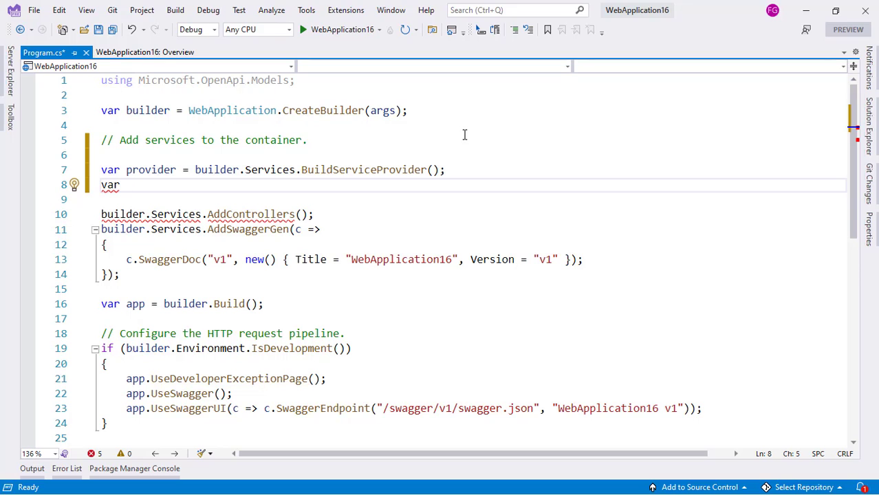
type("configuration")
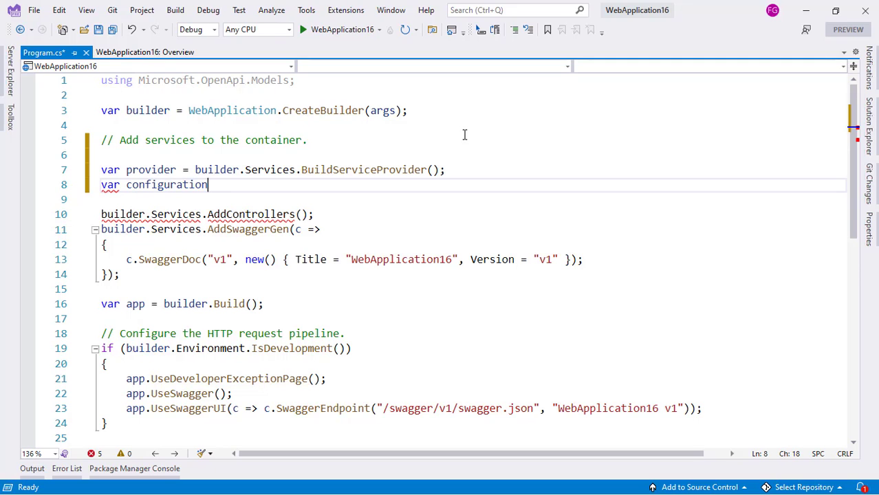
type("= provider.GetRequiredService<IConfiguration>();")
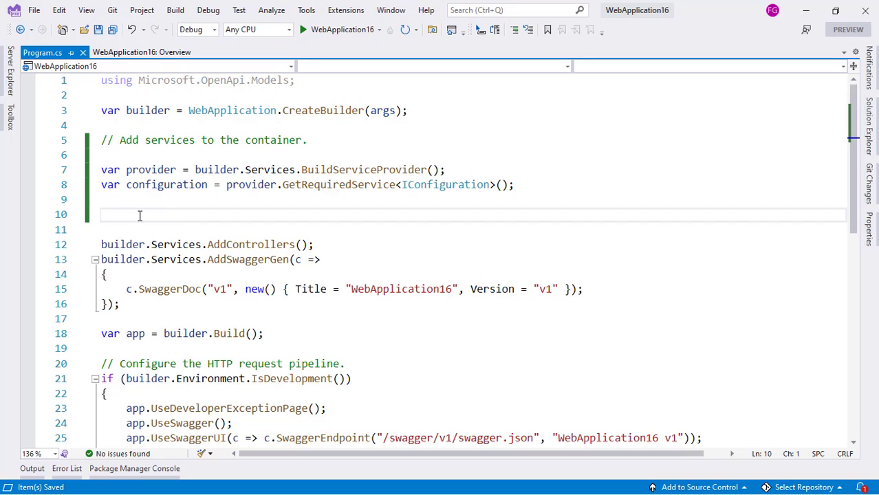
left_click(870, 124)
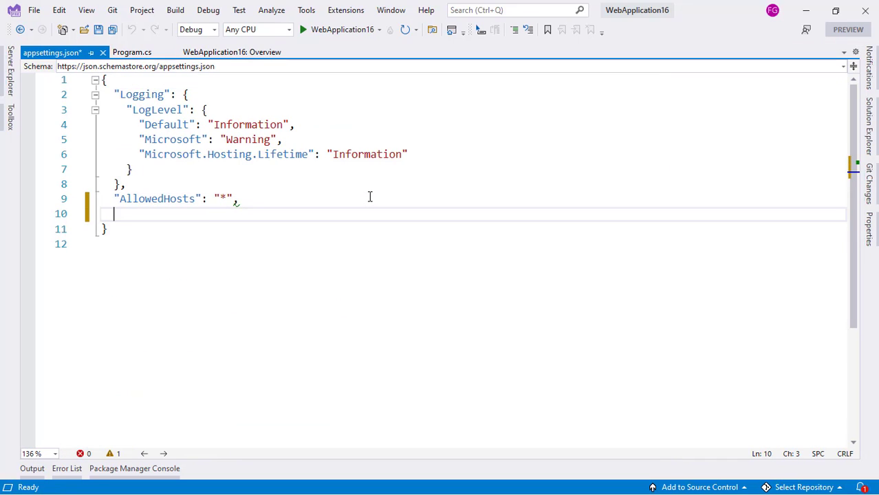
Add a "name" entry with value 'Felipe' after AllowedHosts in appsettings.json.
type("name\": \"F\"")
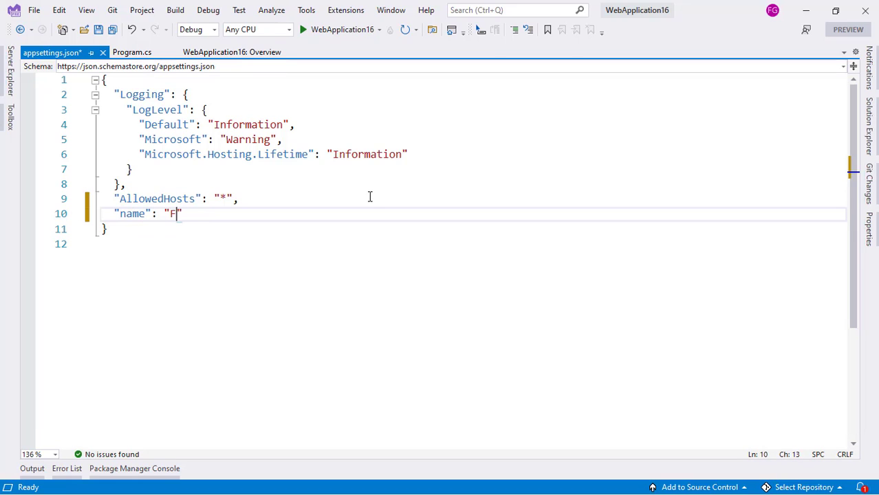
type("elipe")
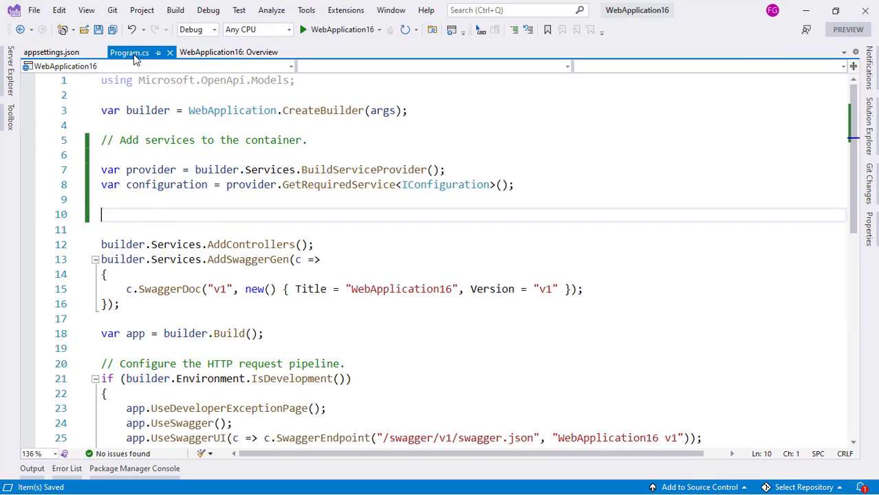
Add 'var name = configuration.GetValue<string>("name");' to read the setting.
type("var na")
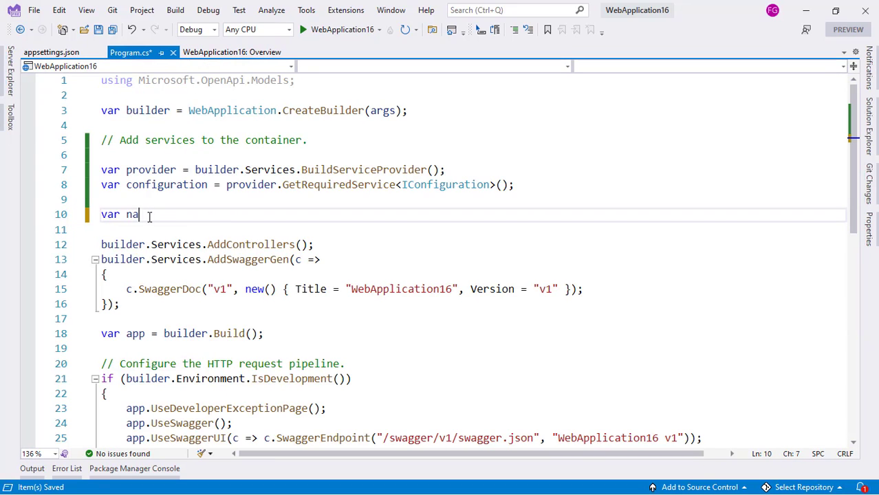
type("me = configuration")
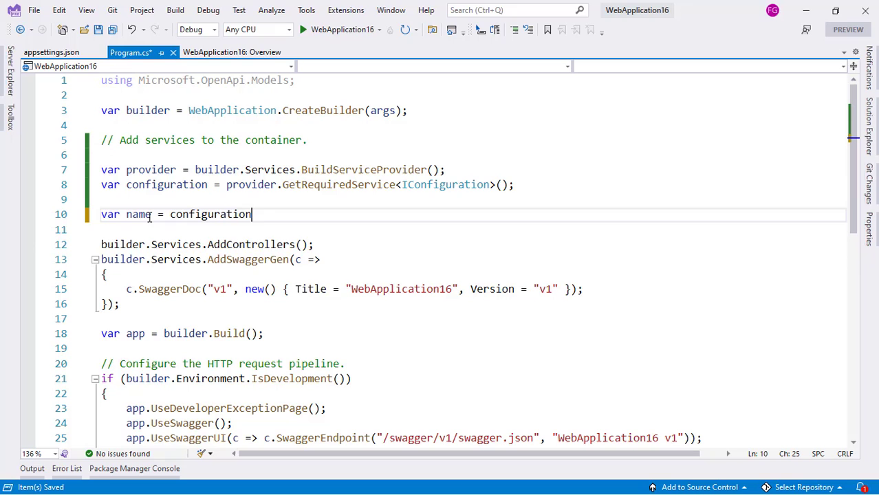
type(".GetValue<s")
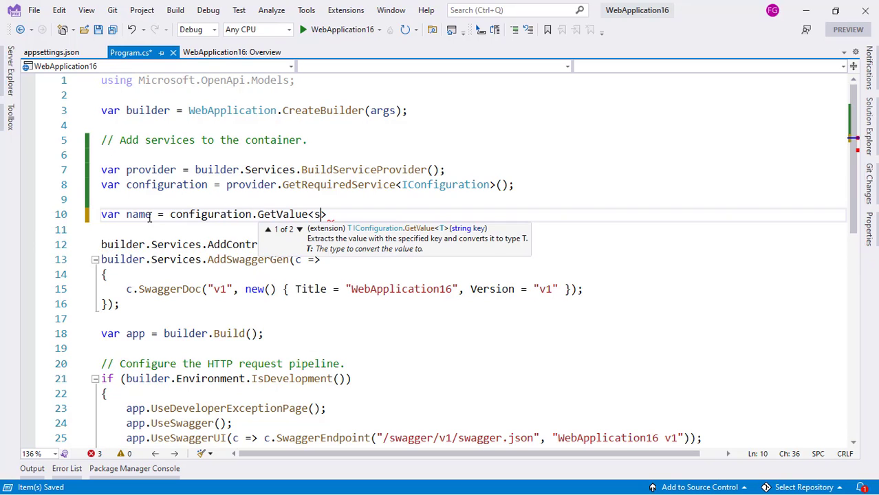
type("tring>")
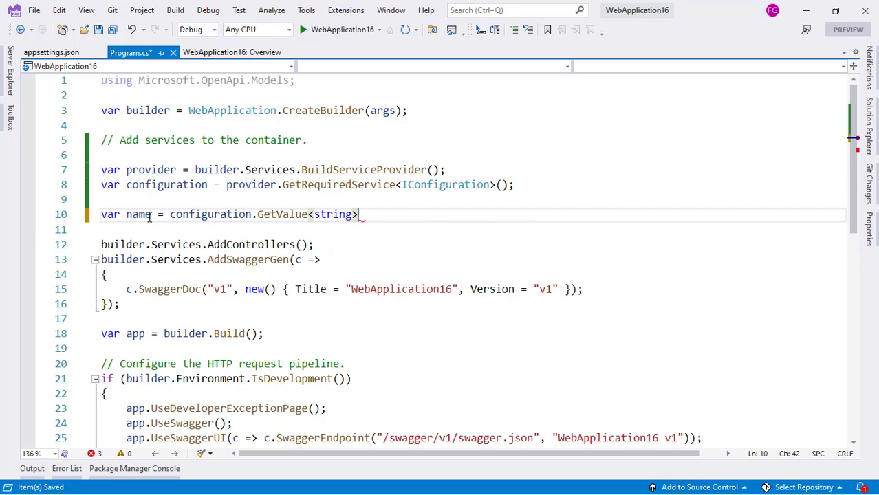
type("(\"name\");")
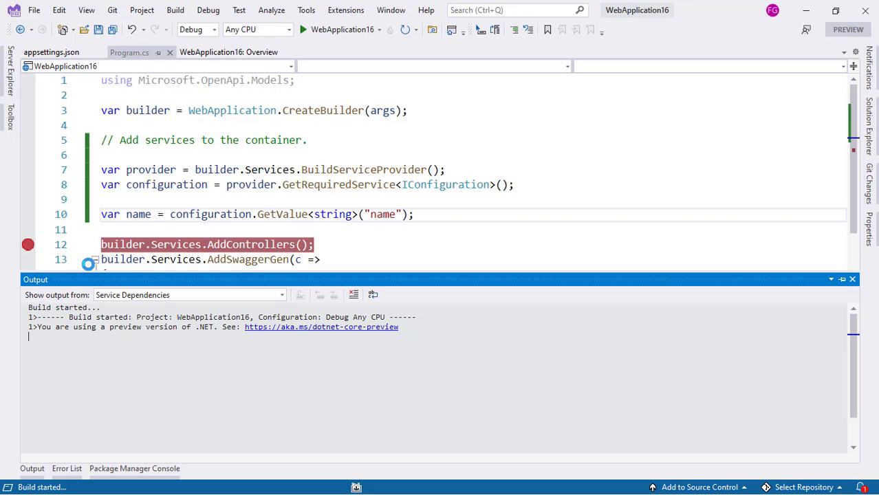
Set a breakpoint at builder.Services.AddControllers() and start debugging the Web API.
left_click(853, 279)
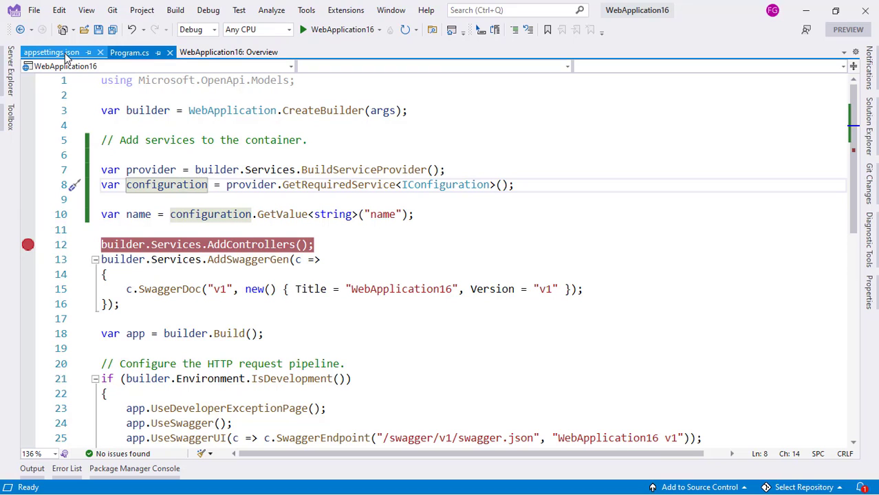
left_click(129, 52)
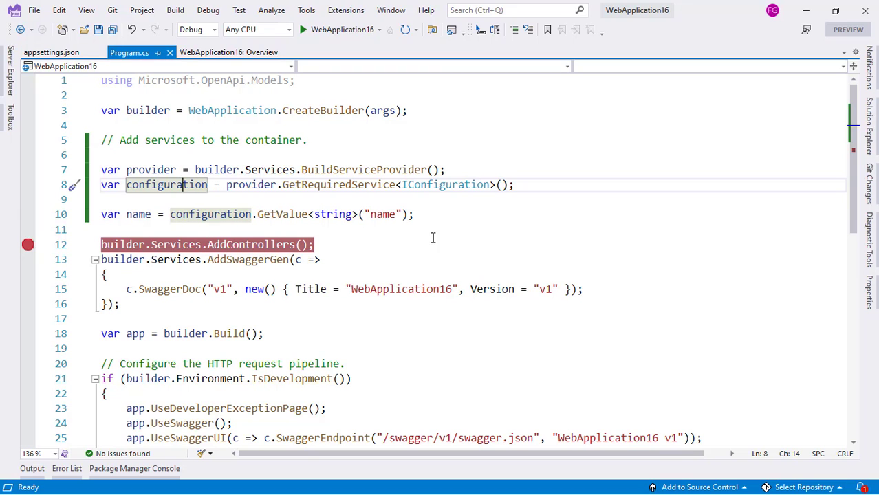